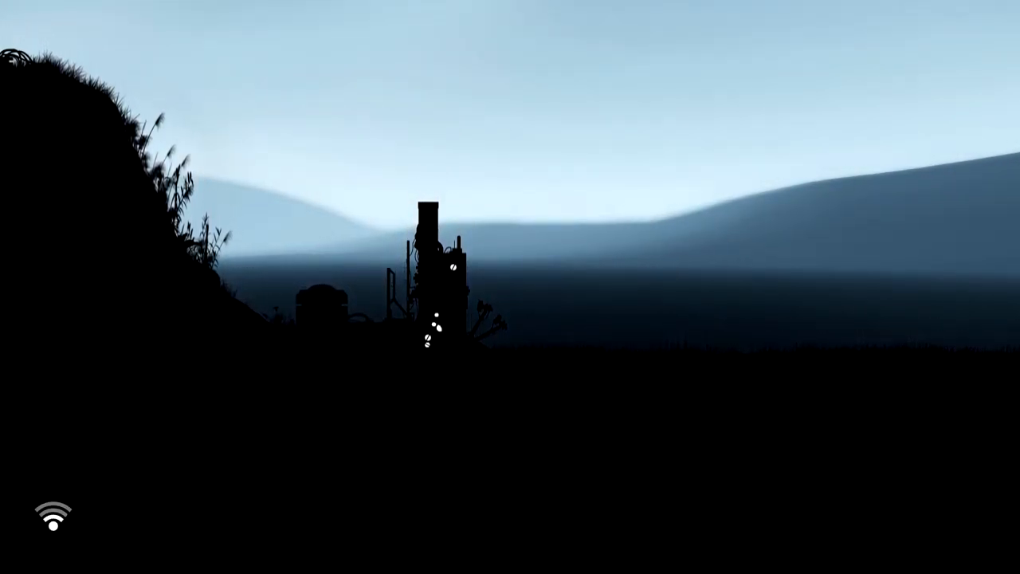
key("shift")
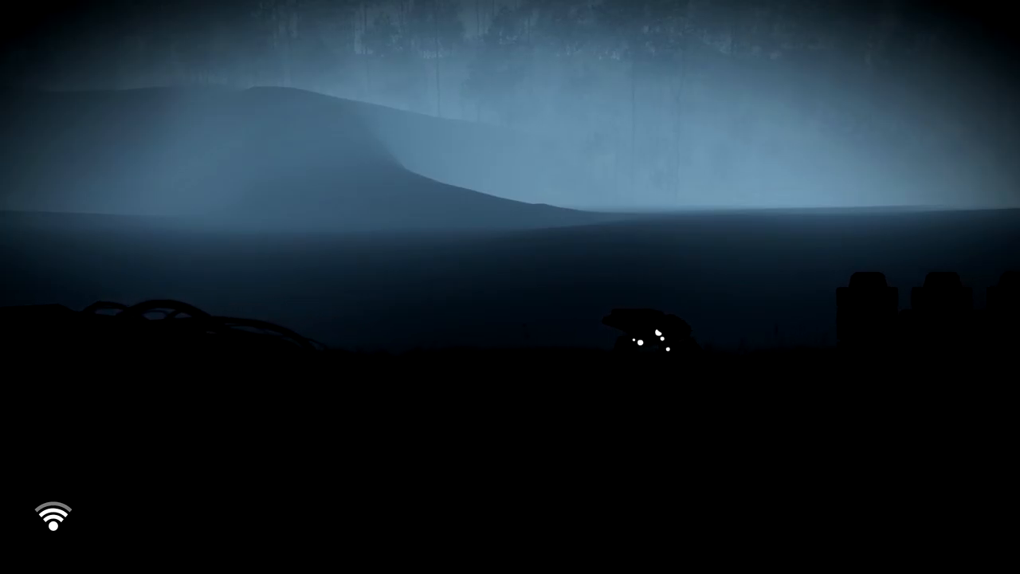
scroll("right", 3)
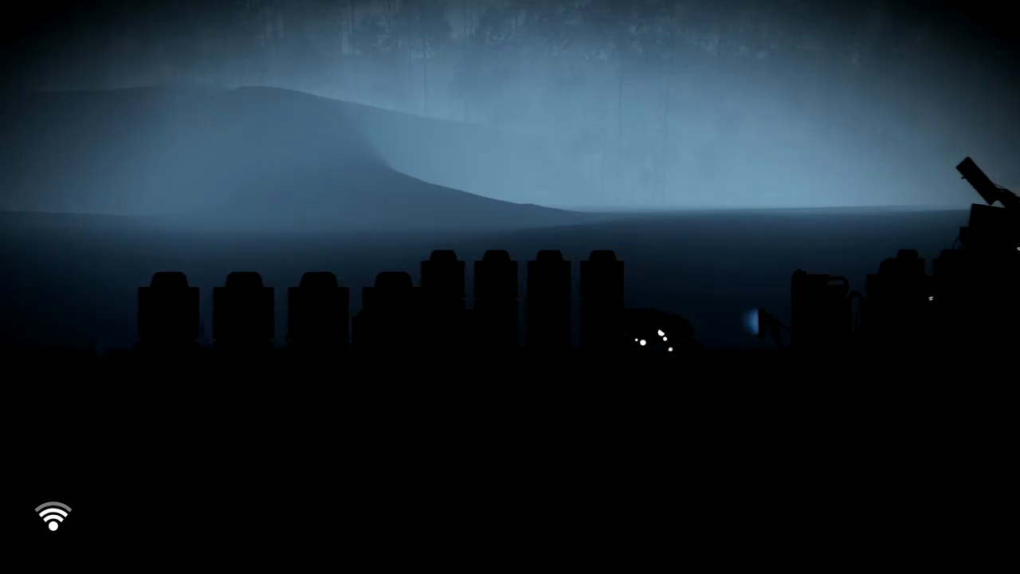